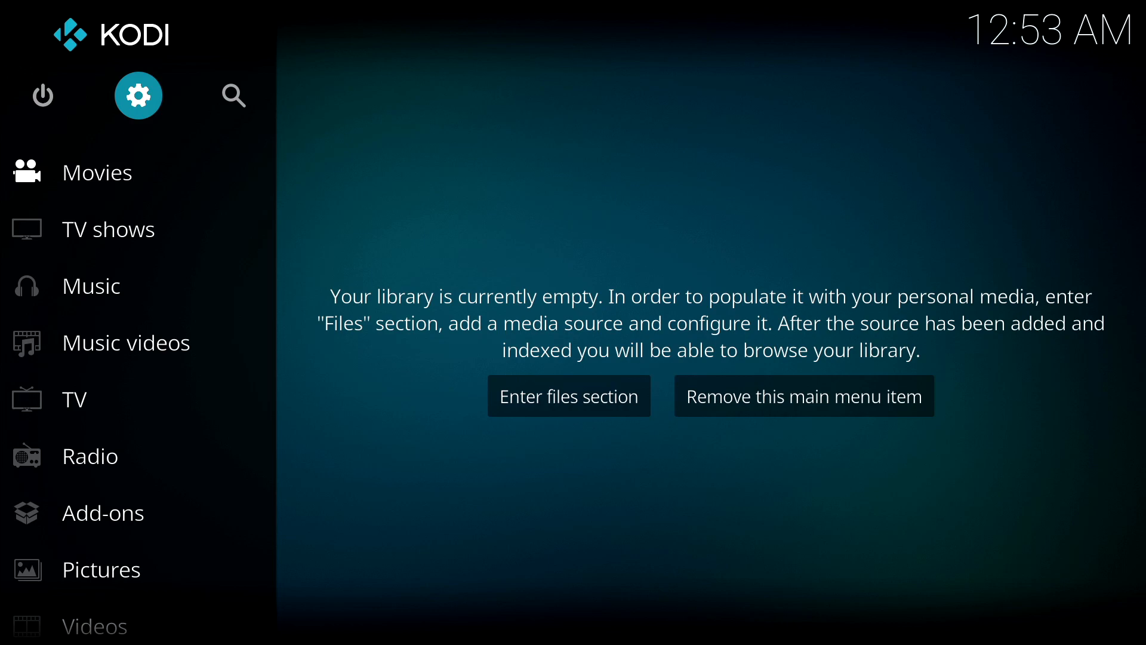
- Reach Settings > System > Add-ons > Manage dependencies, listing URLResolver 4.0.17
left_click(139, 95)
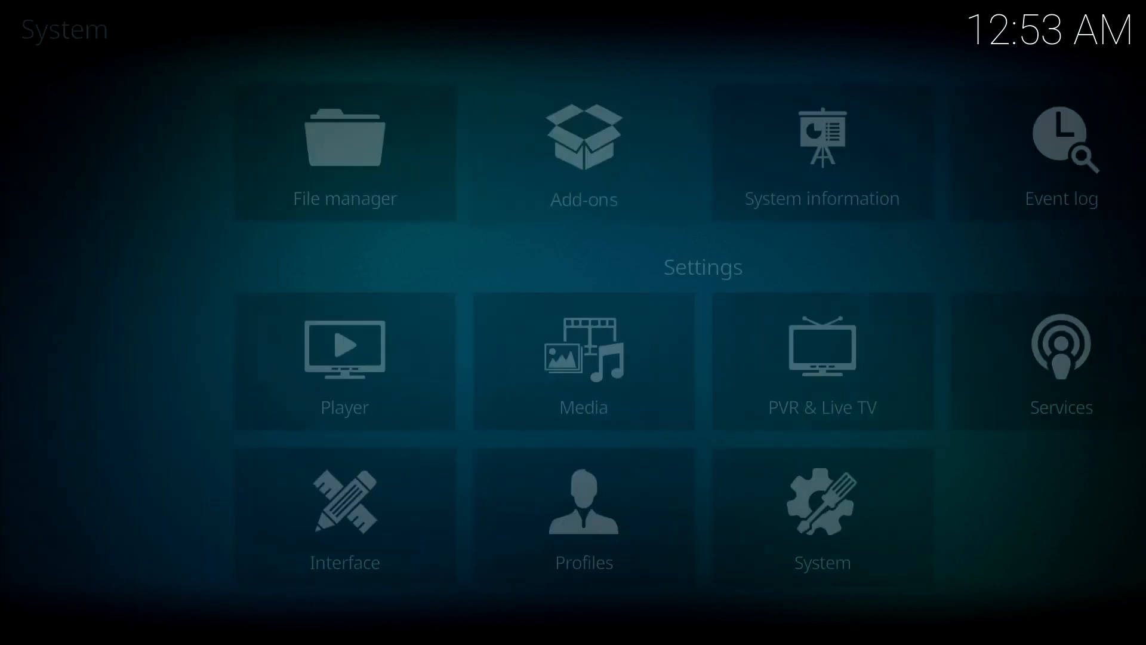
mouse_move(453, 362)
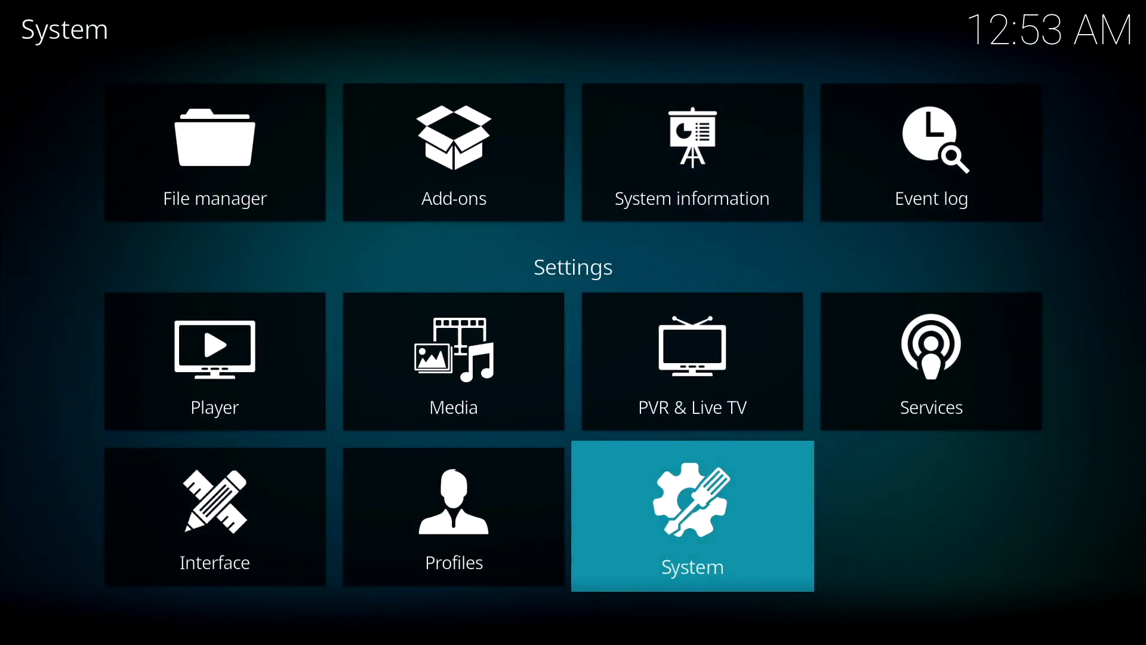
left_click(693, 515)
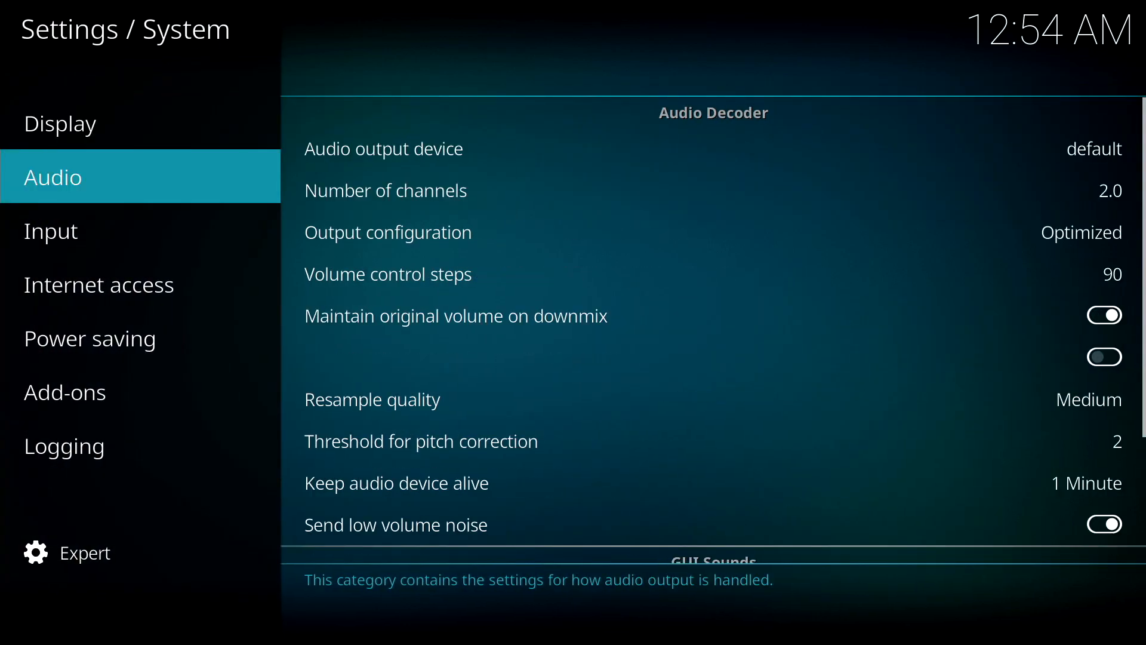
left_click(65, 392)
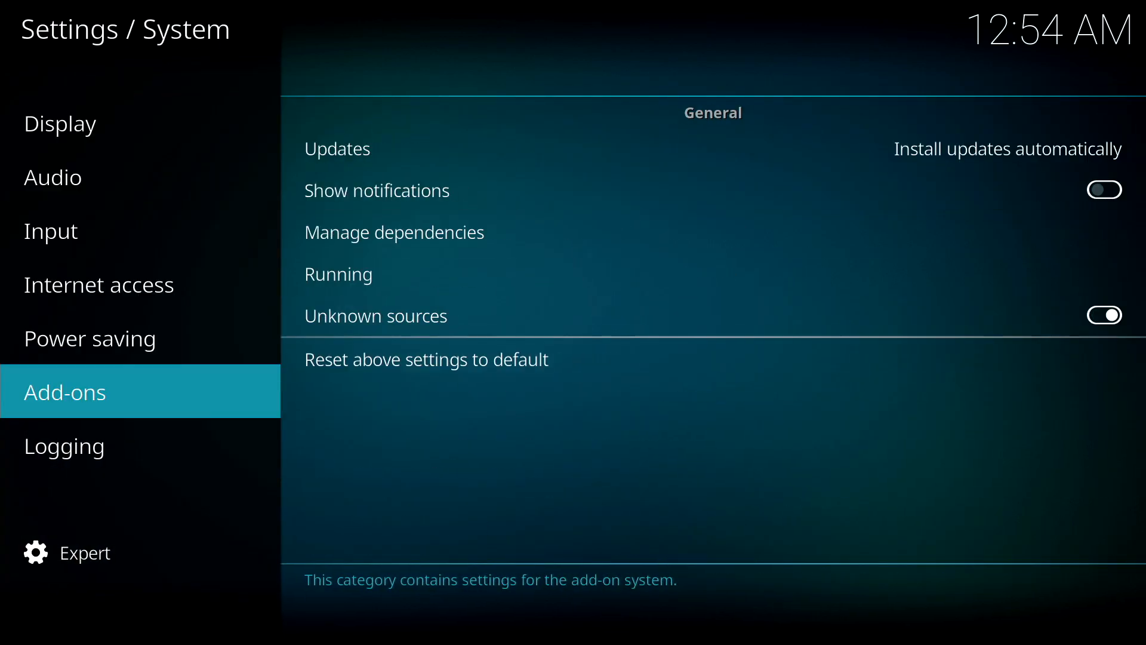
mouse_move(394, 231)
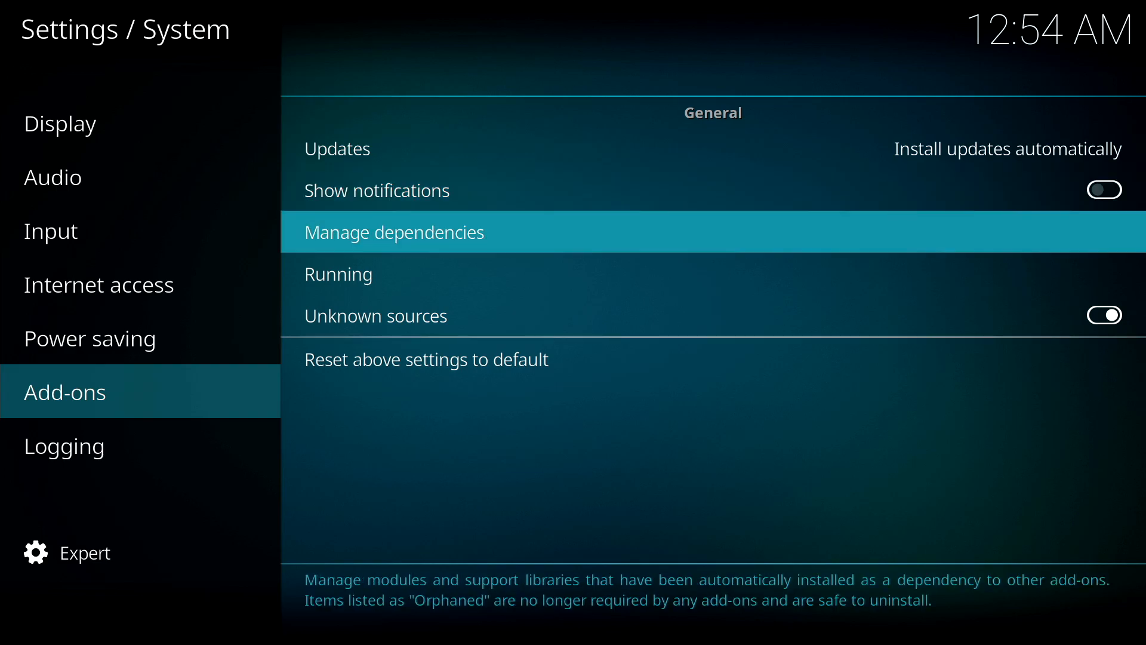
left_click(394, 231)
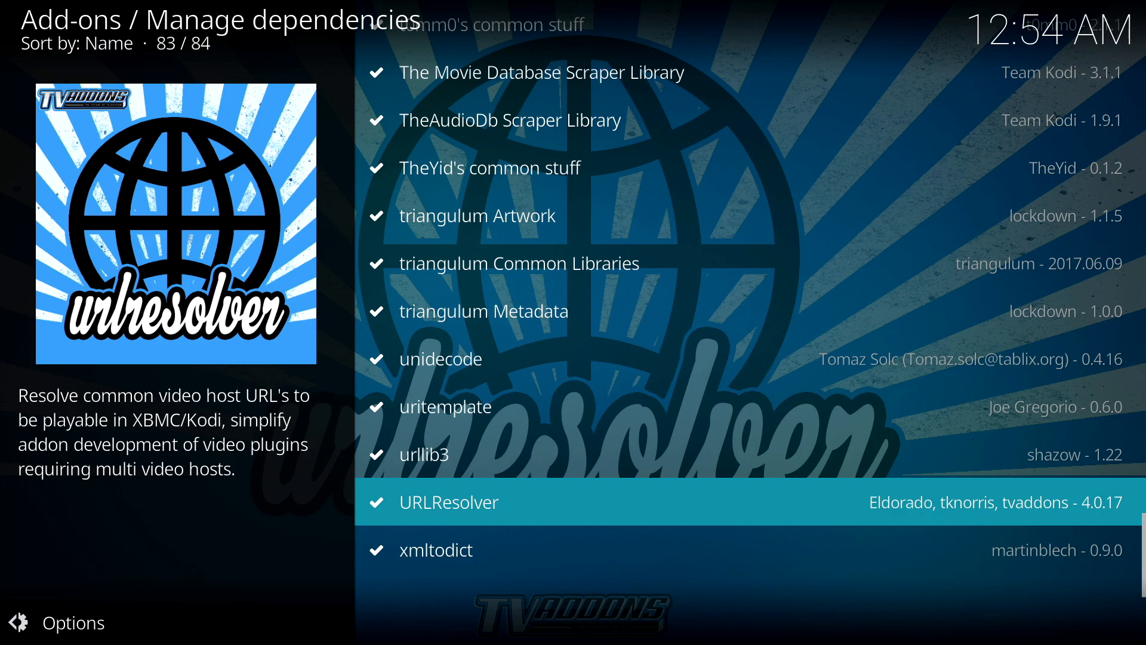
- Show URLResolver's details, enter Configure and review the Universal Resolvers settings
left_click(449, 501)
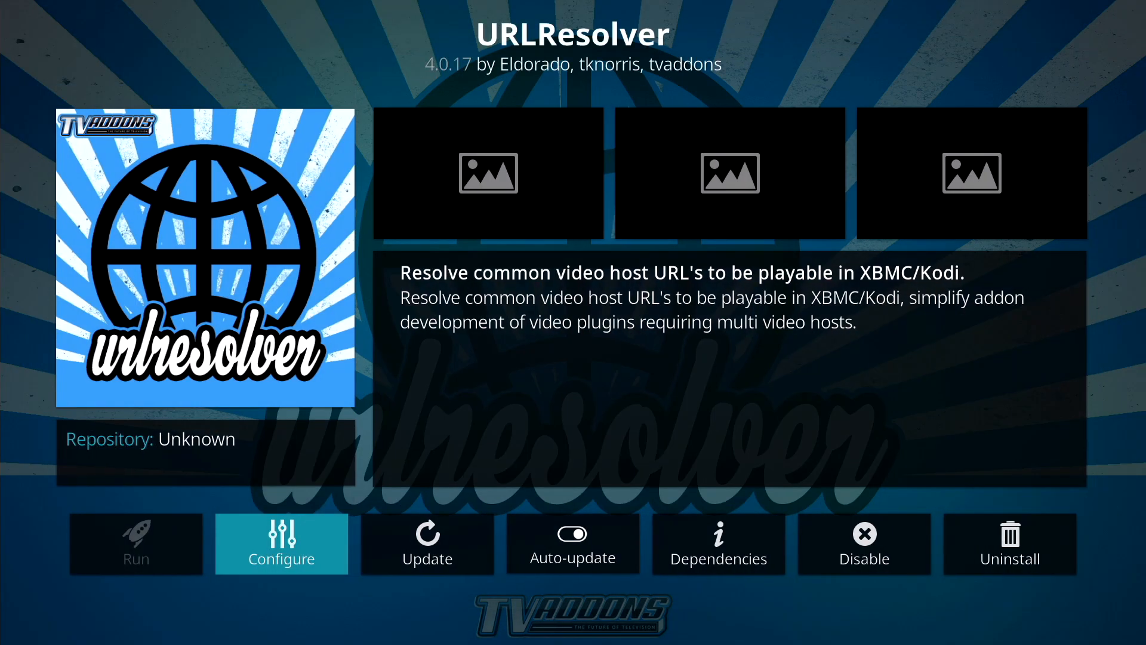
left_click(282, 544)
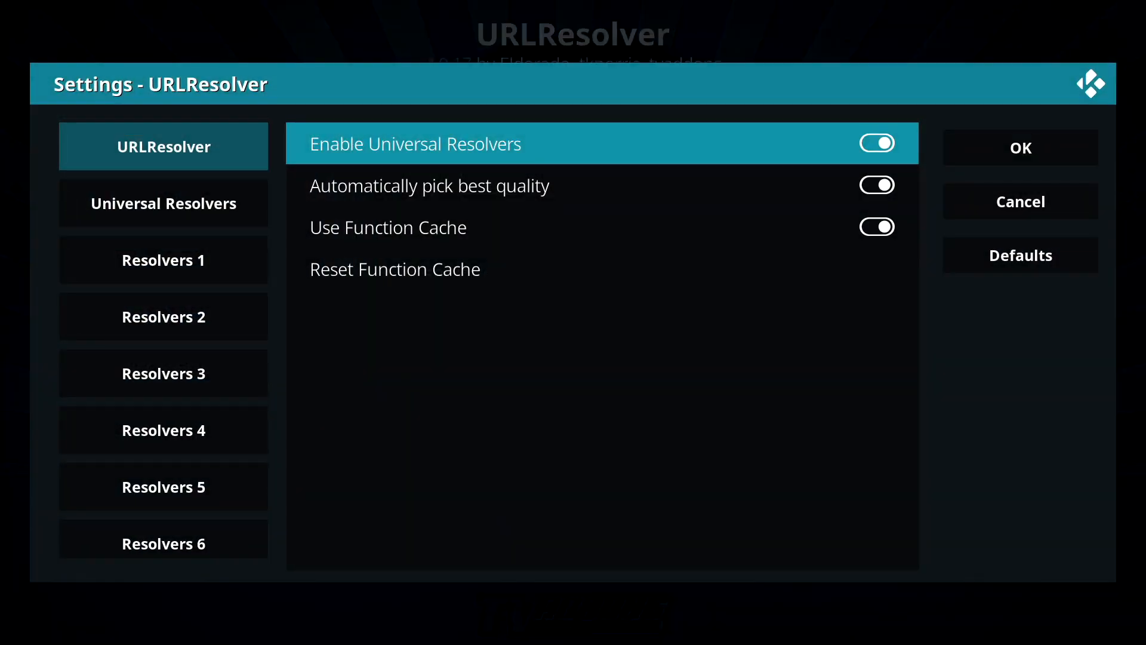
left_click(164, 203)
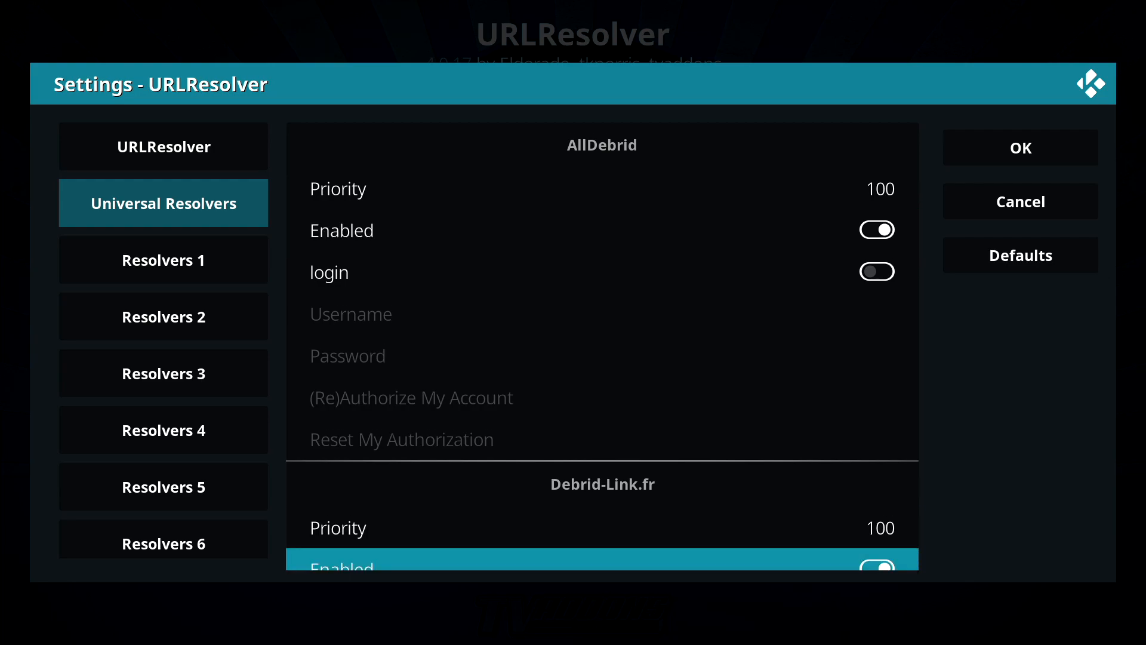
scroll("down", 3)
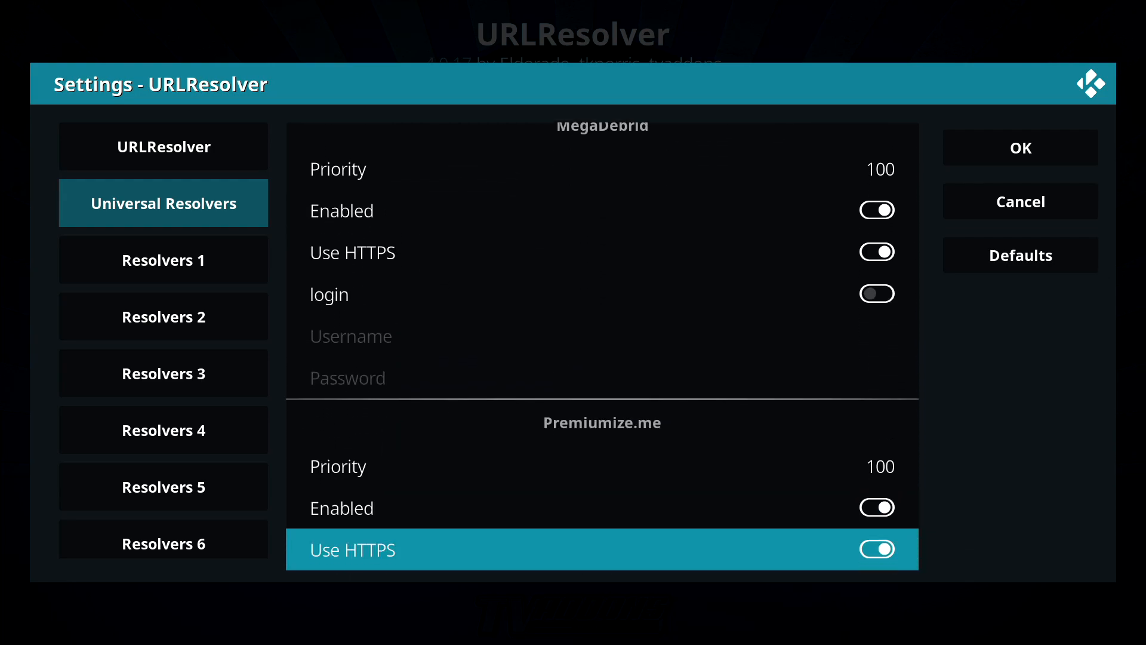
scroll("down", 3)
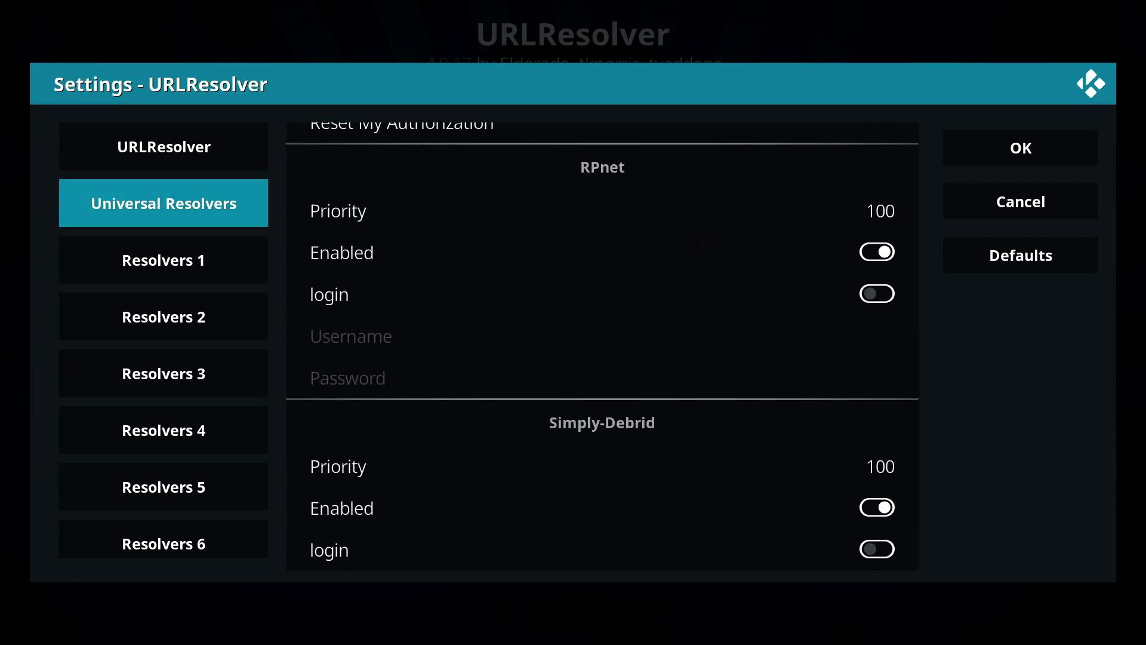
- Browse the Resolvers 2 and Resolvers 5 groups, then leave the settings unsaved
left_click(164, 317)
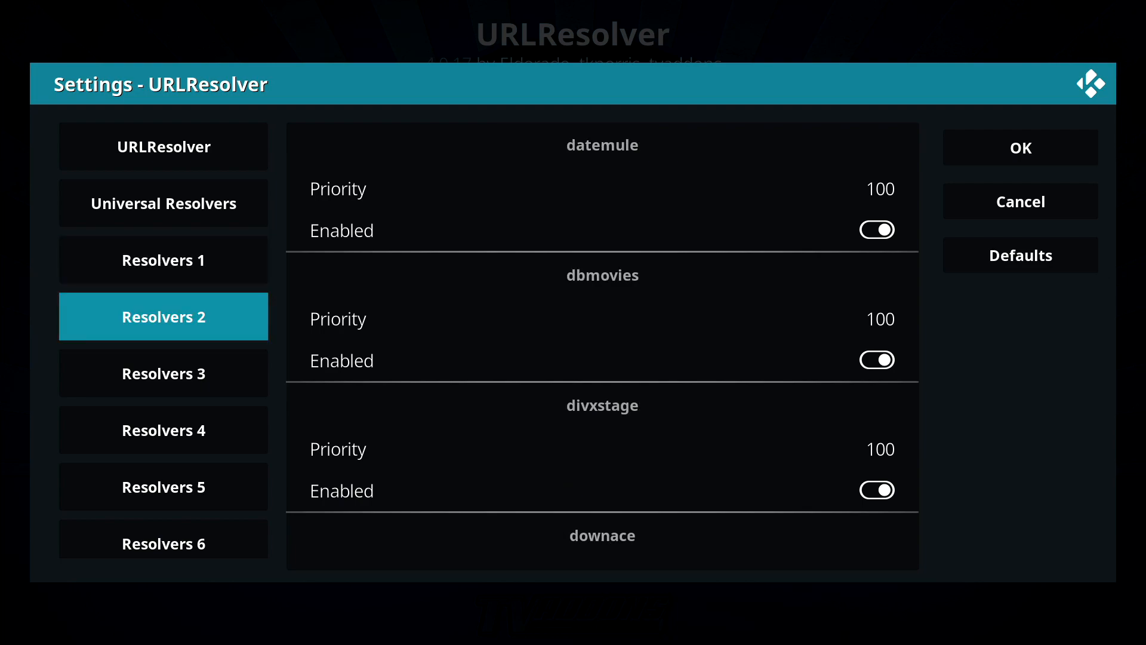
left_click(162, 487)
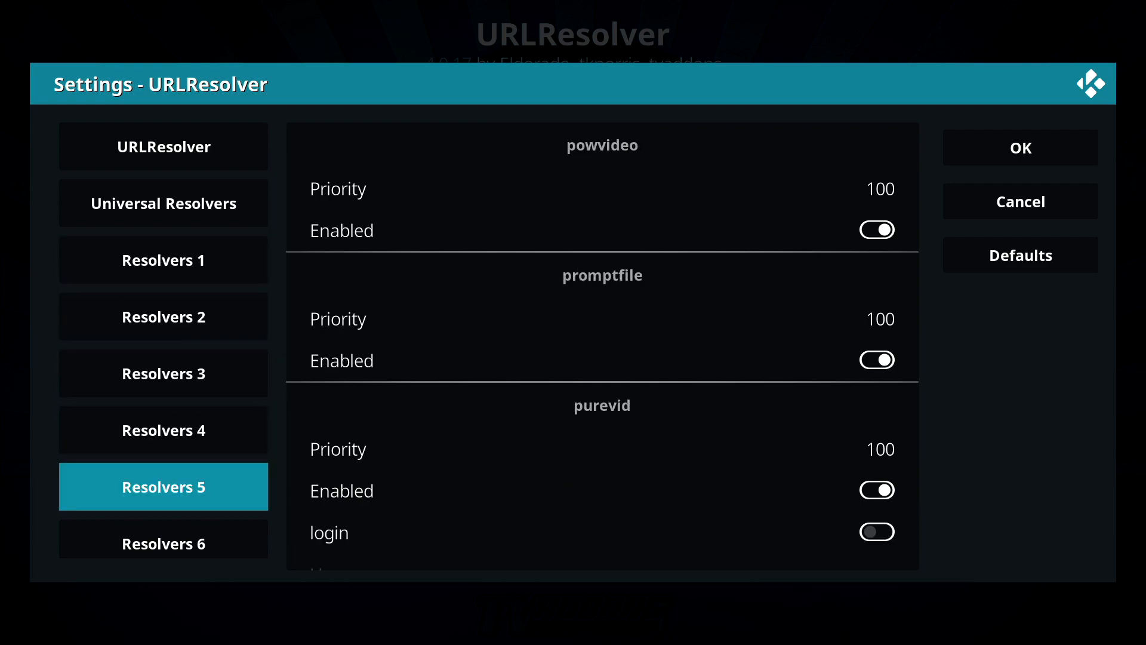
left_click(163, 543)
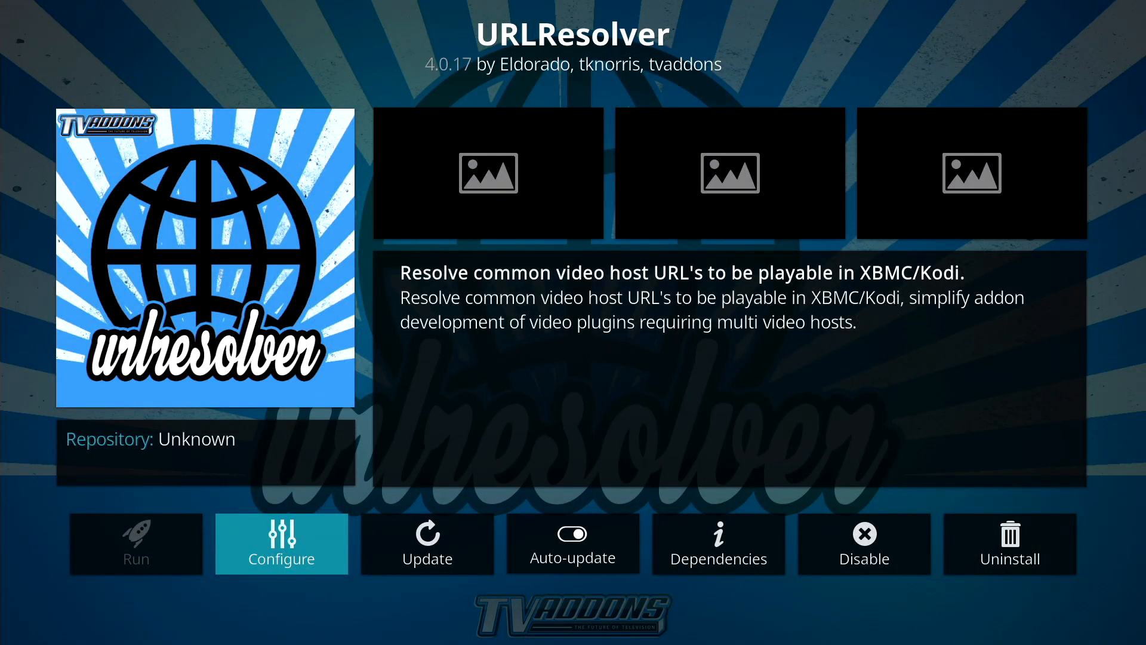
- Back out to the home screen and enter Settings > File manager's source list
left_click(719, 545)
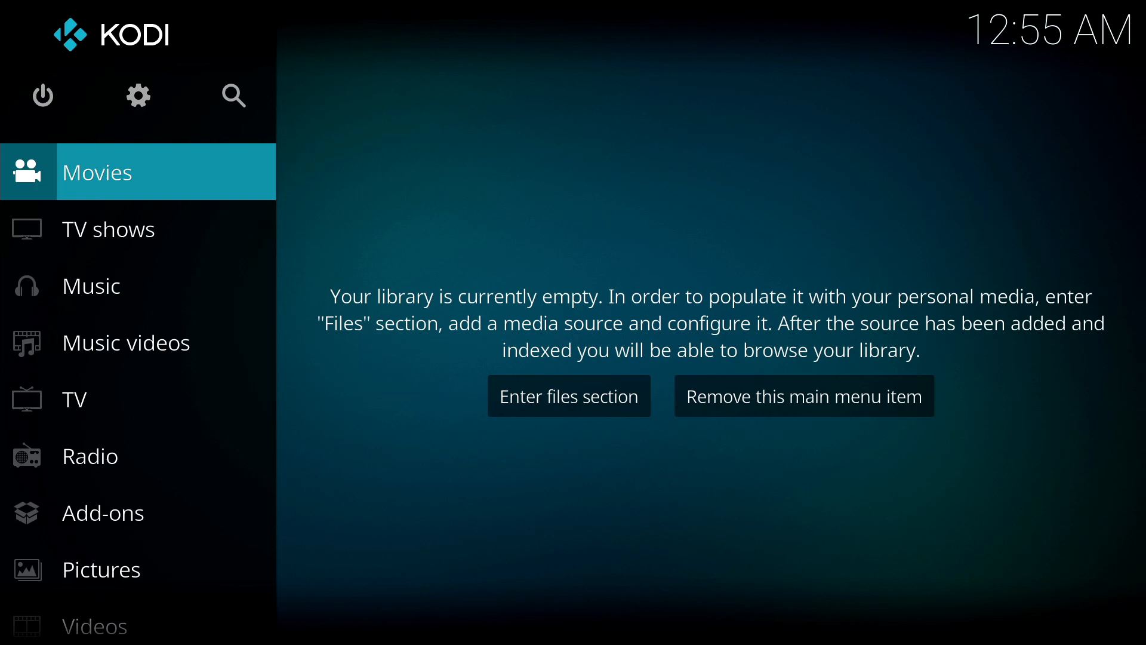
left_click(138, 95)
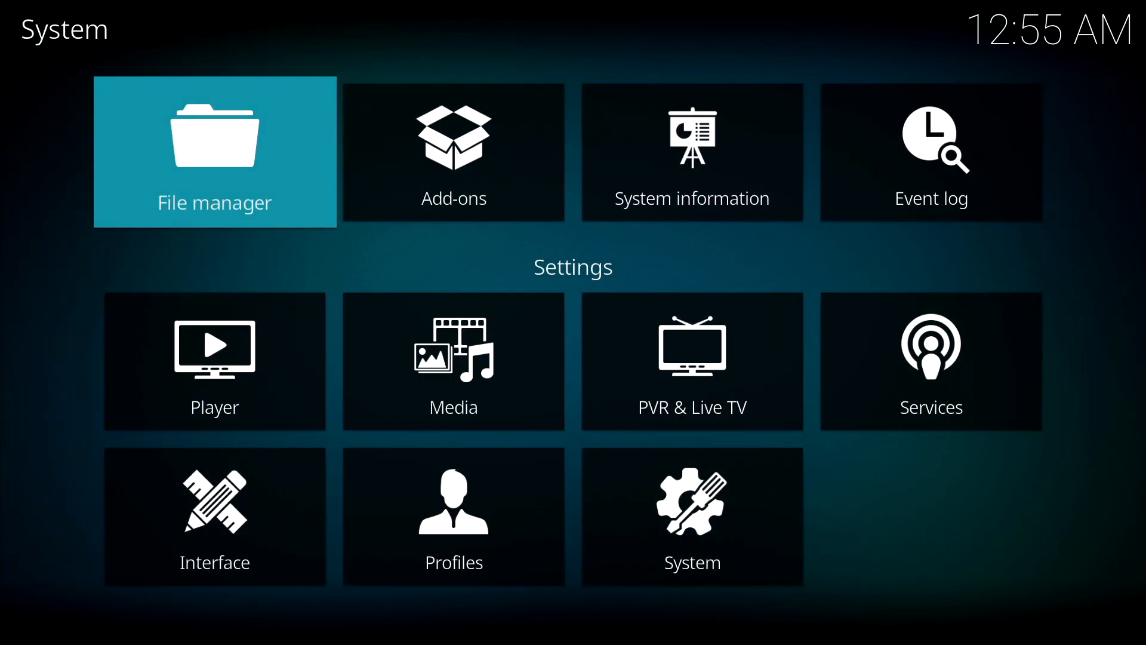
left_click(215, 151)
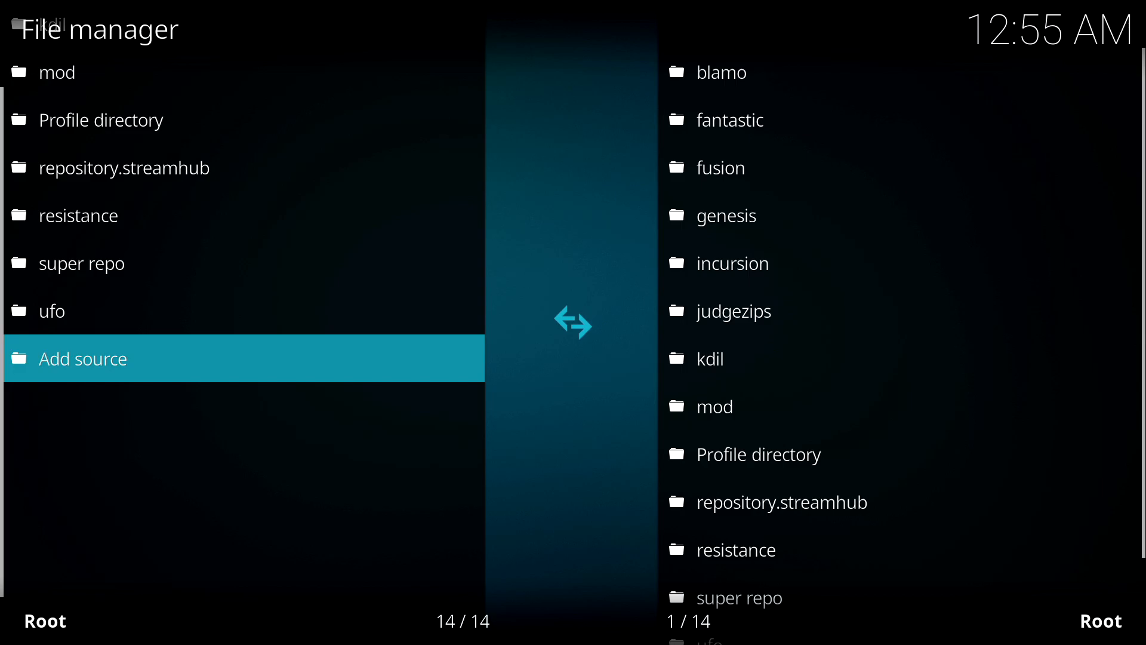
left_click(82, 358)
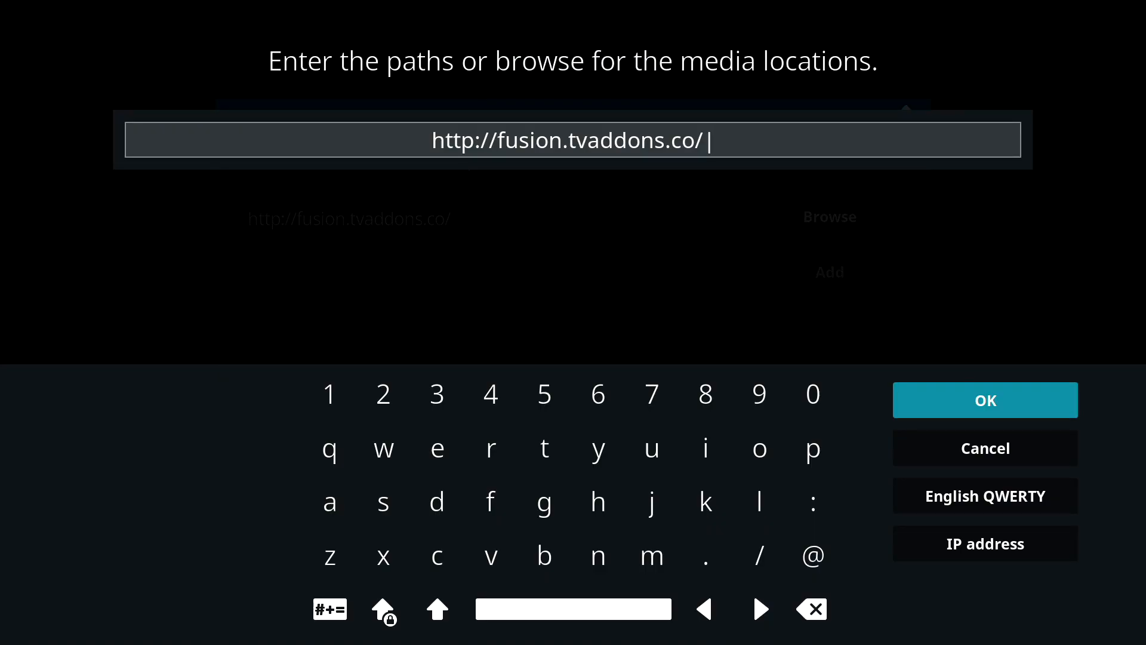
left_click(985, 400)
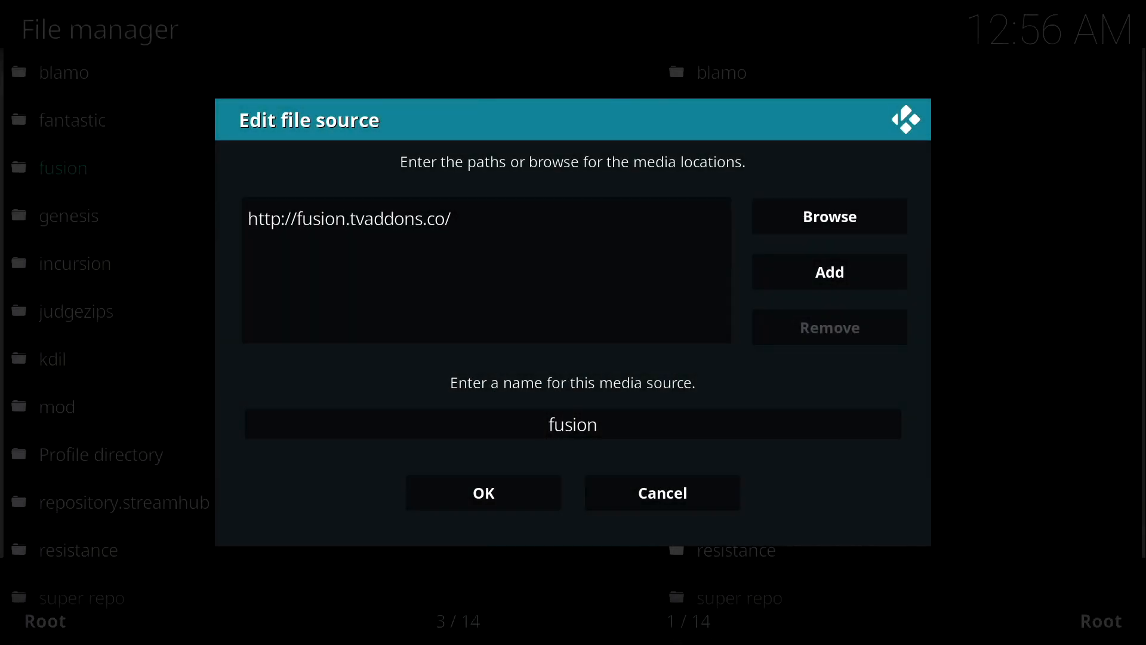
left_click(572, 425)
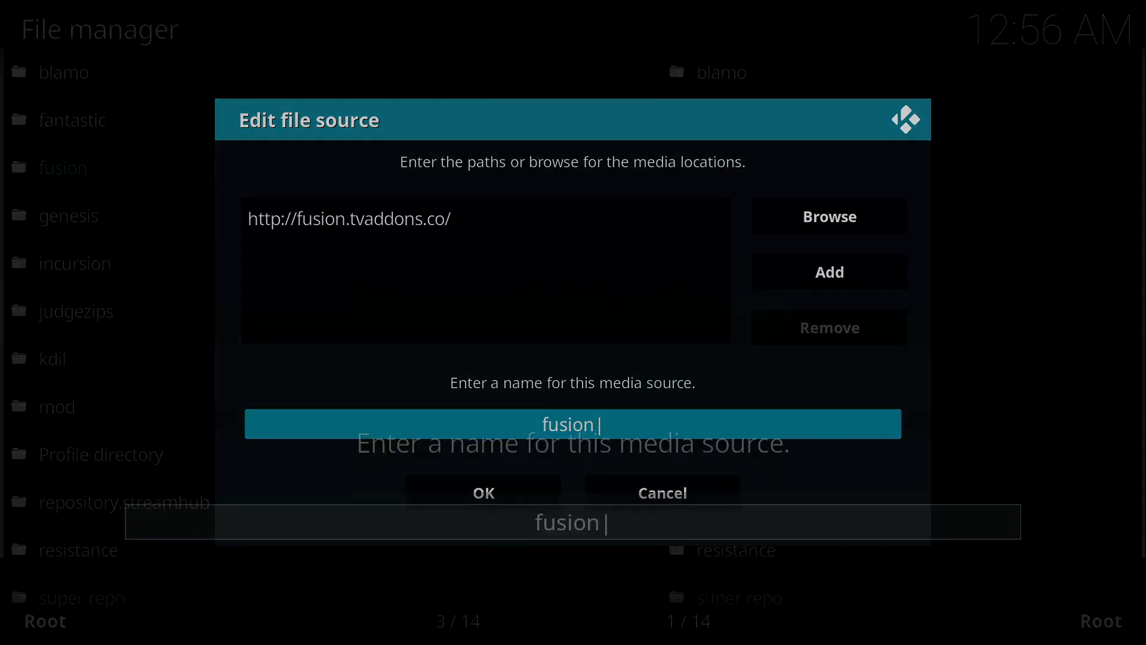
left_click(572, 425)
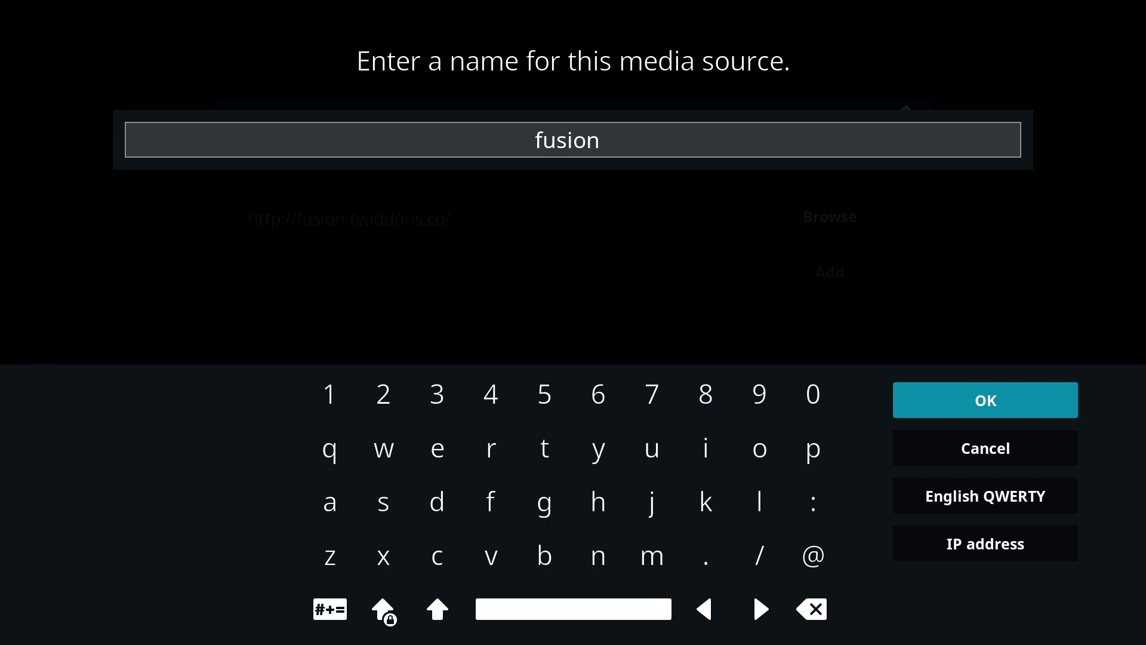
left_click(986, 399)
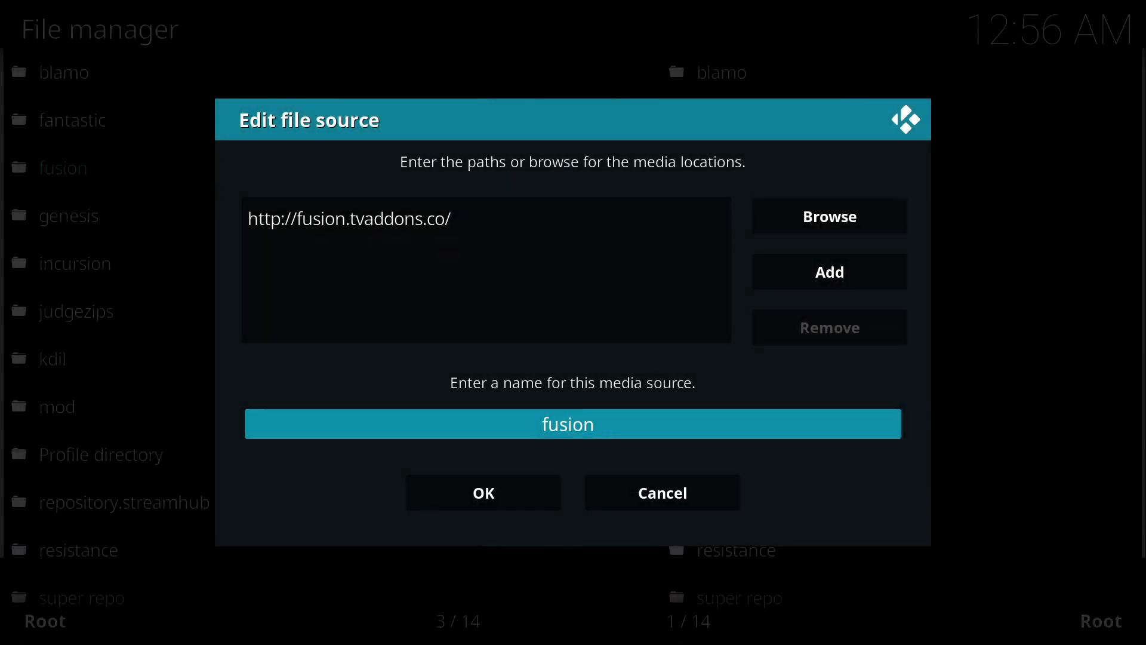
left_click(483, 492)
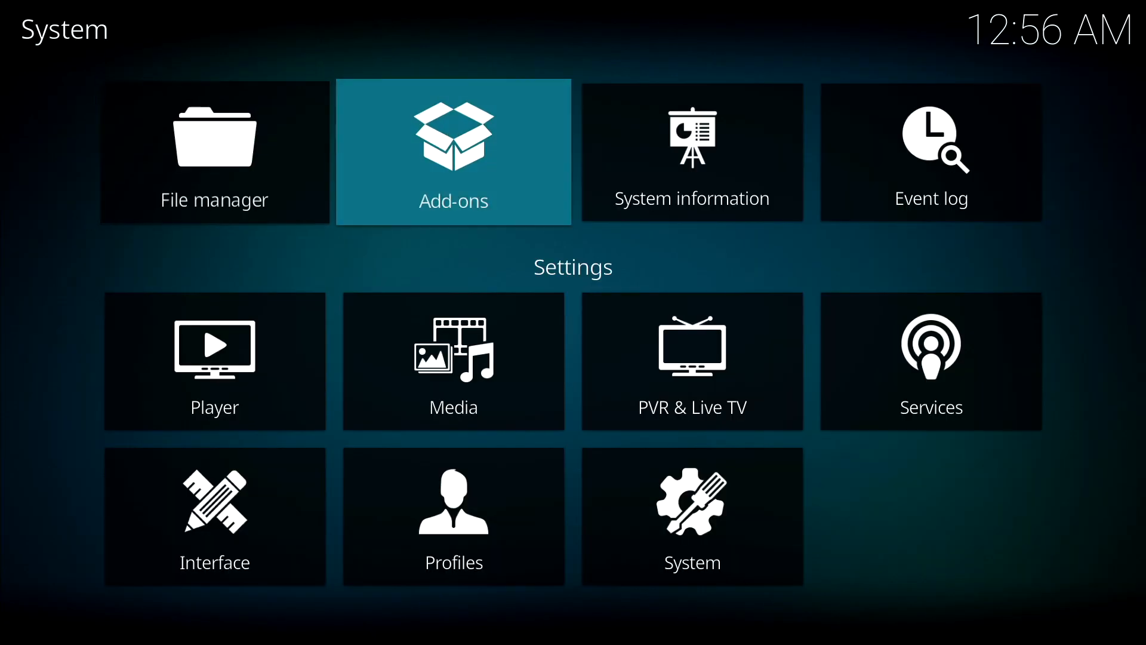
- Choose Install from zip file, pick the fusion source and enter its kodi-scripts folder
left_click(453, 156)
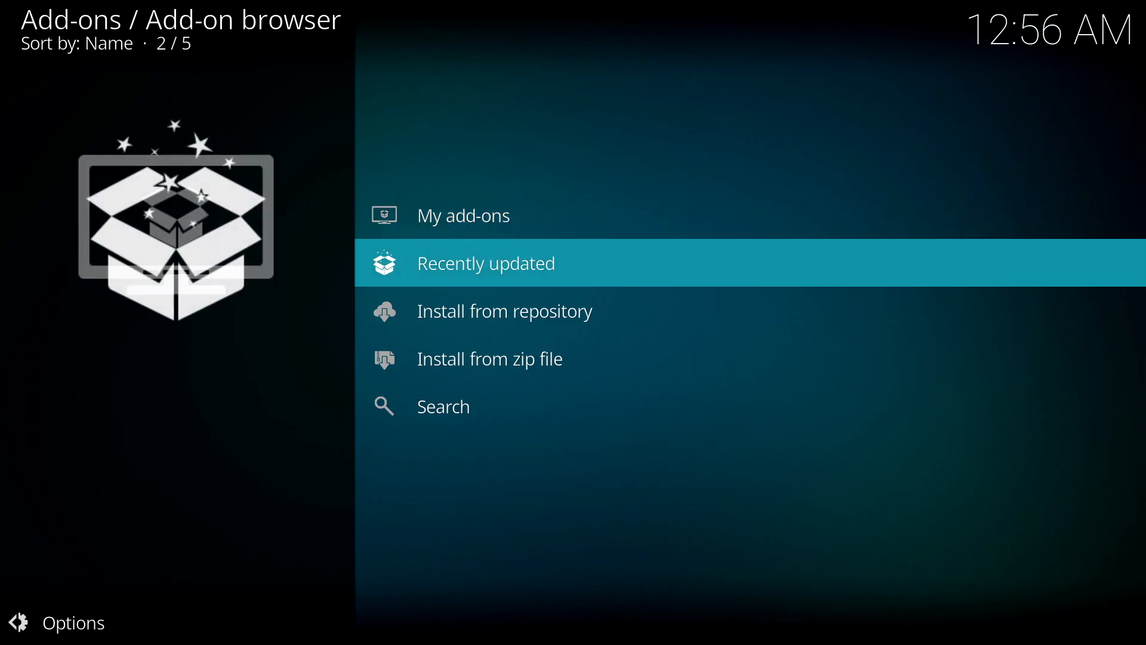
left_click(490, 359)
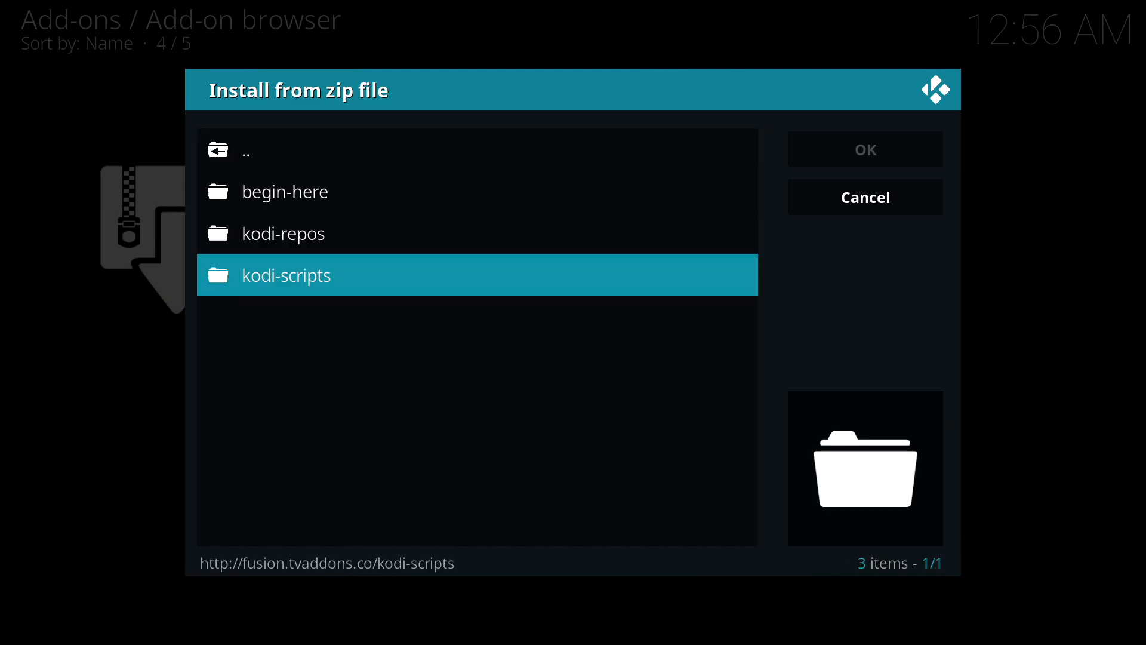
double_click(286, 275)
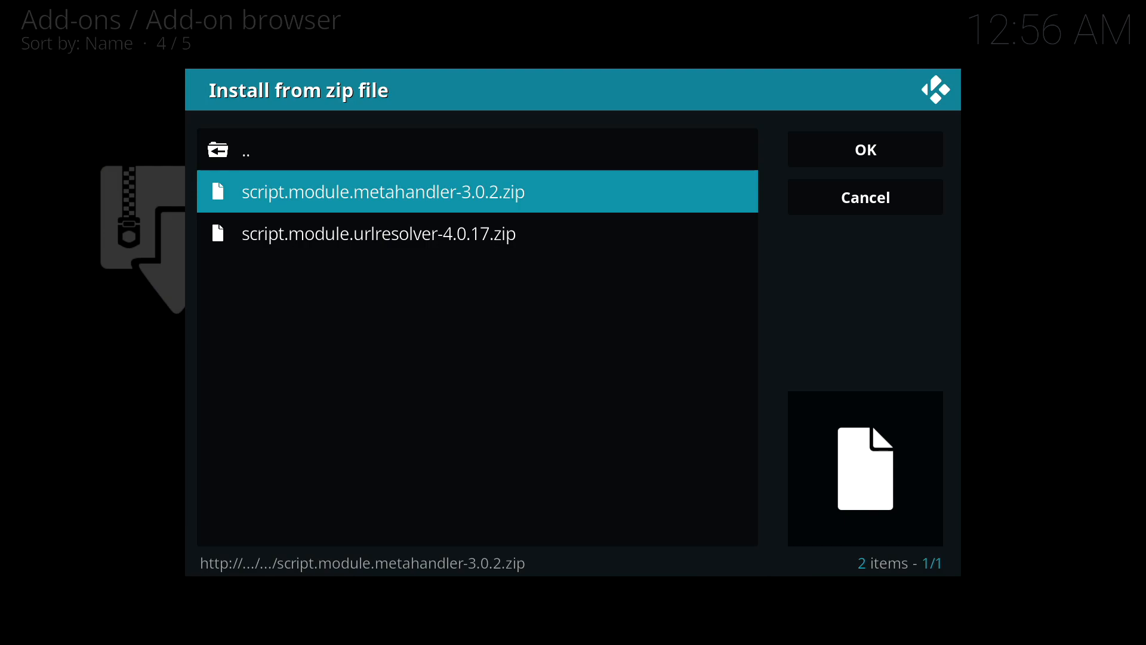